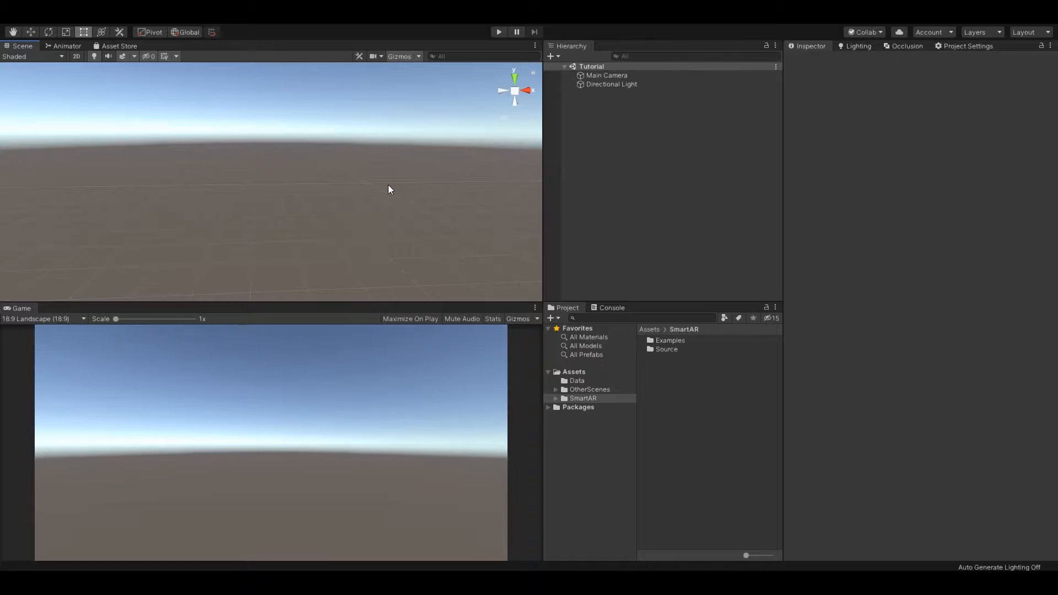
pyautogui.moveTo(574, 141)
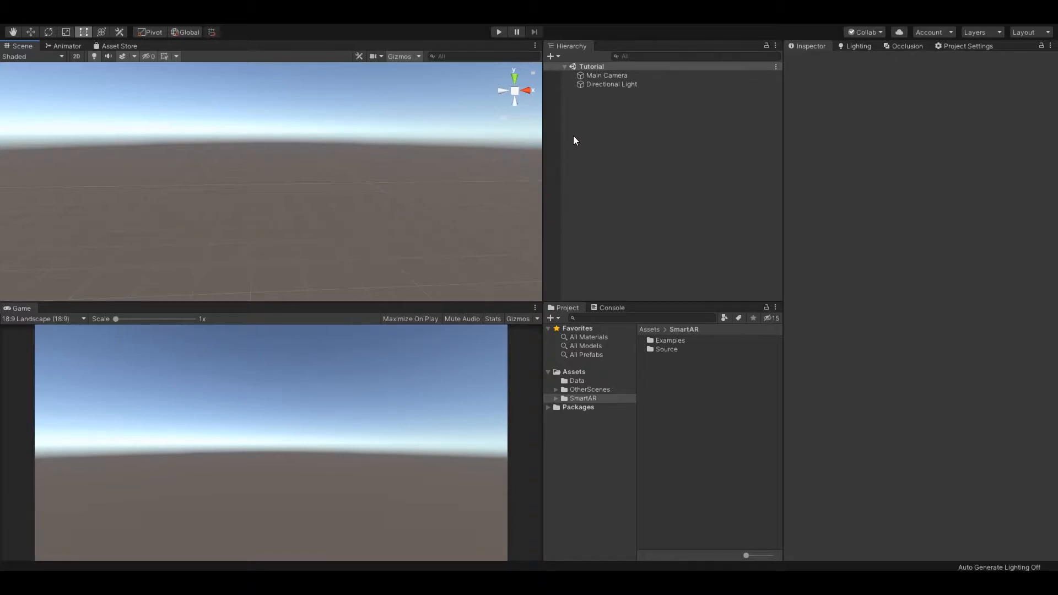
# Add an AR Session Origin with its AR Camera and an AR Session, then inspect each
pyautogui.click(553, 56)
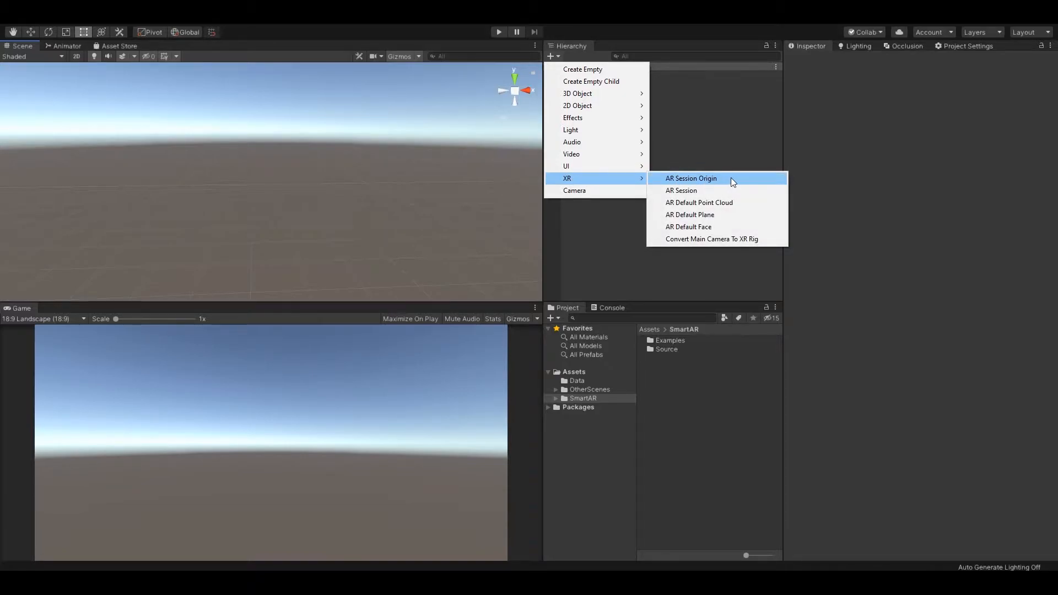
pyautogui.click(691, 178)
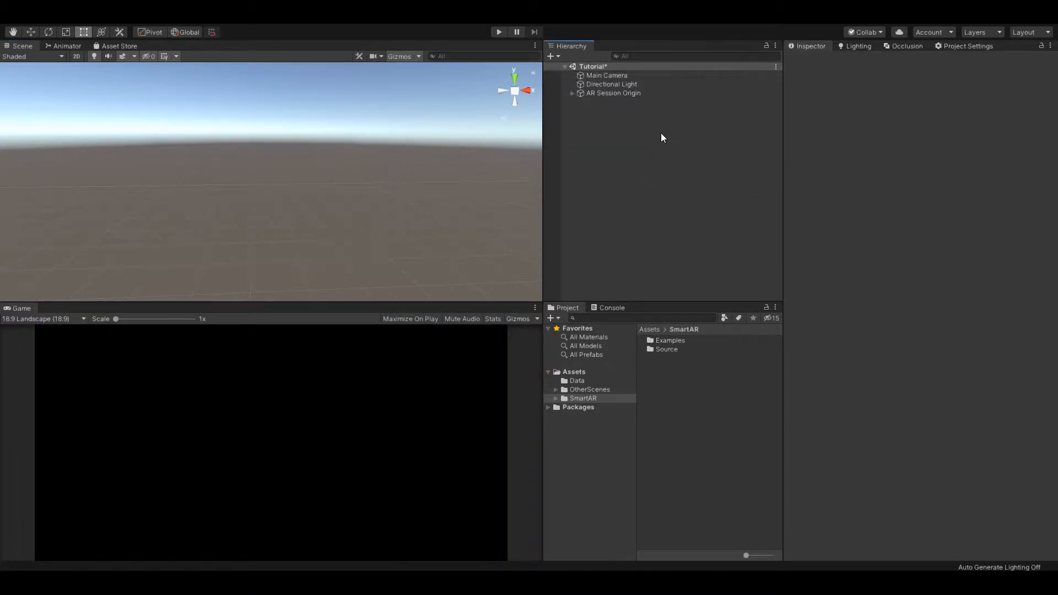
pyautogui.click(553, 56)
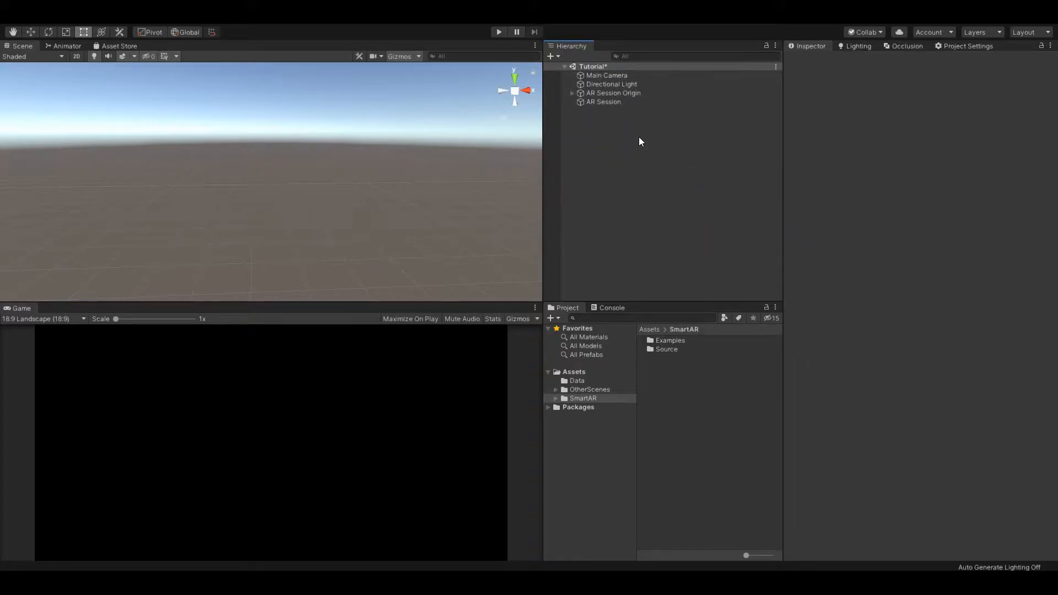
pyautogui.click(613, 92)
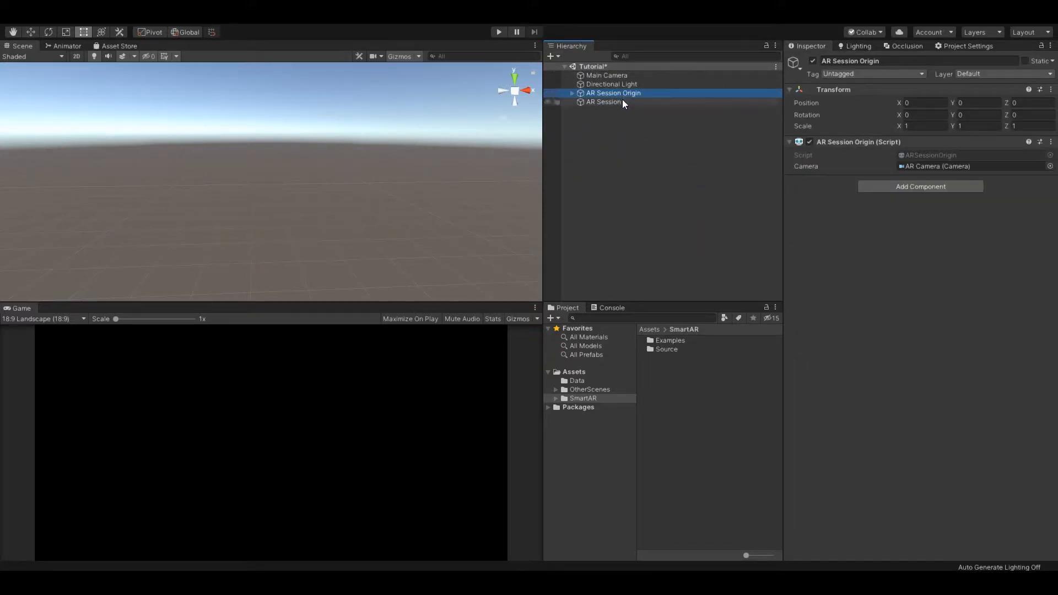
pyautogui.click(602, 111)
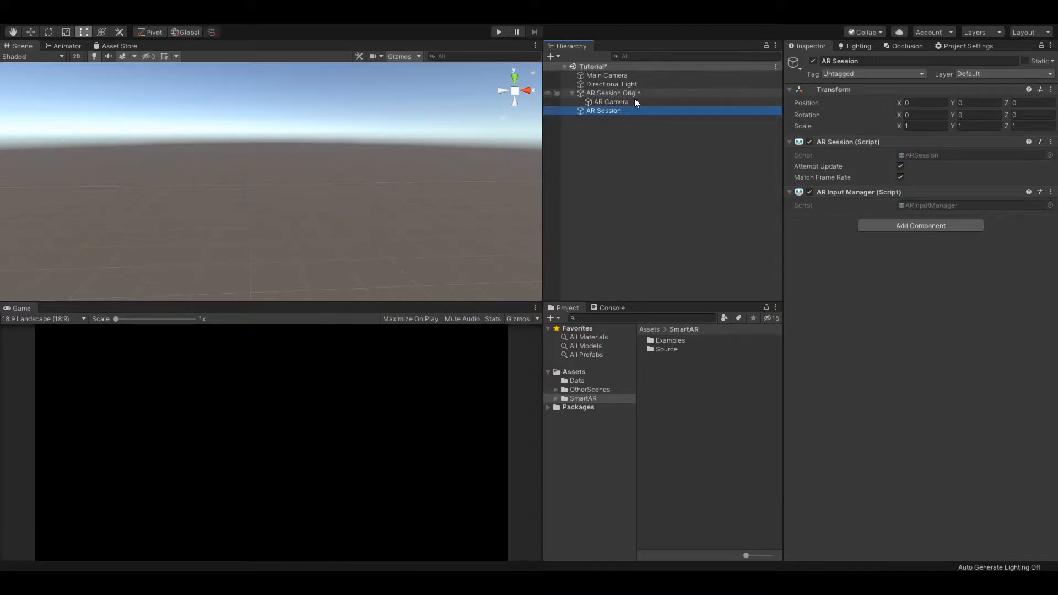
# Tag the AR Camera as MainCamera, then collapse the AR Session Origin's children
pyautogui.click(610, 101)
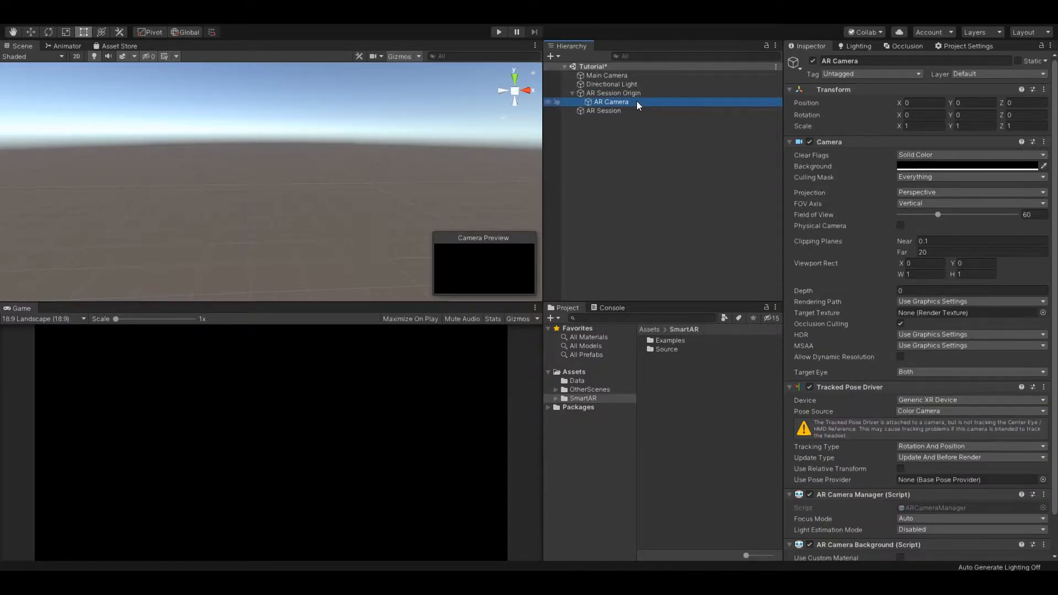
pyautogui.scroll(-3)
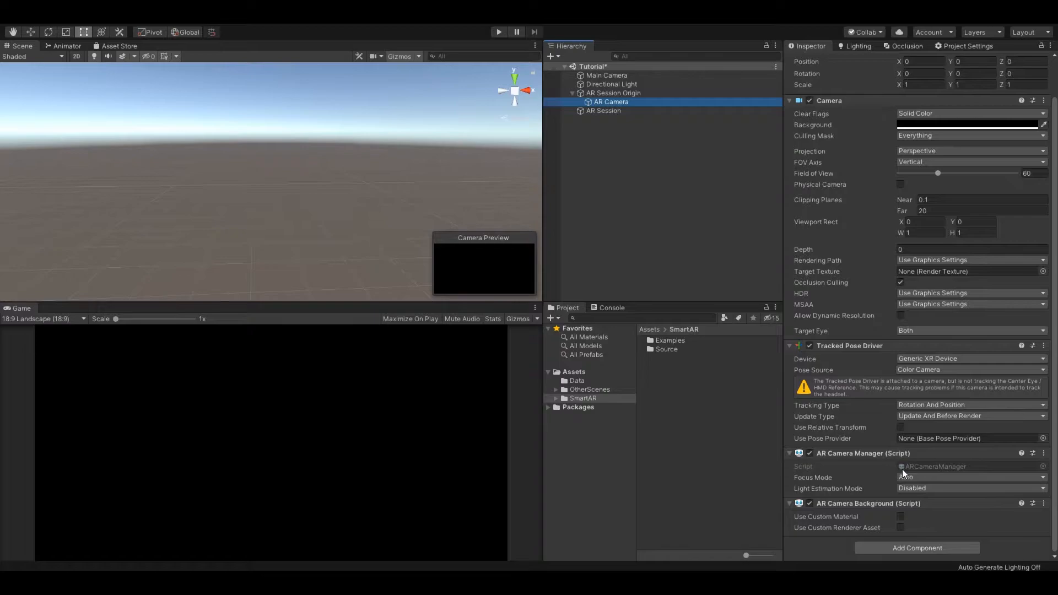
pyautogui.click(871, 74)
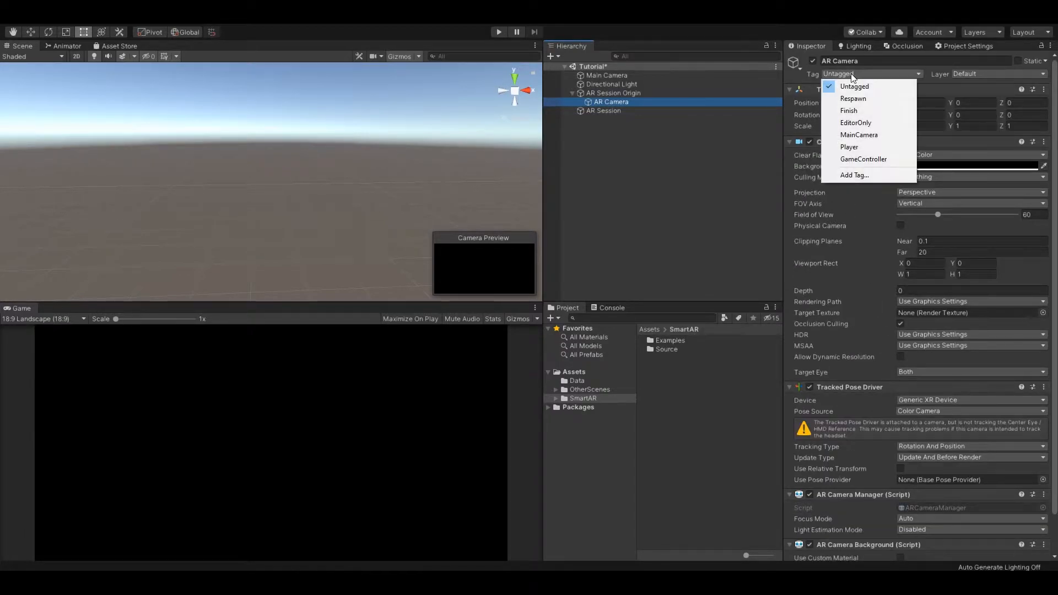
pyautogui.click(859, 135)
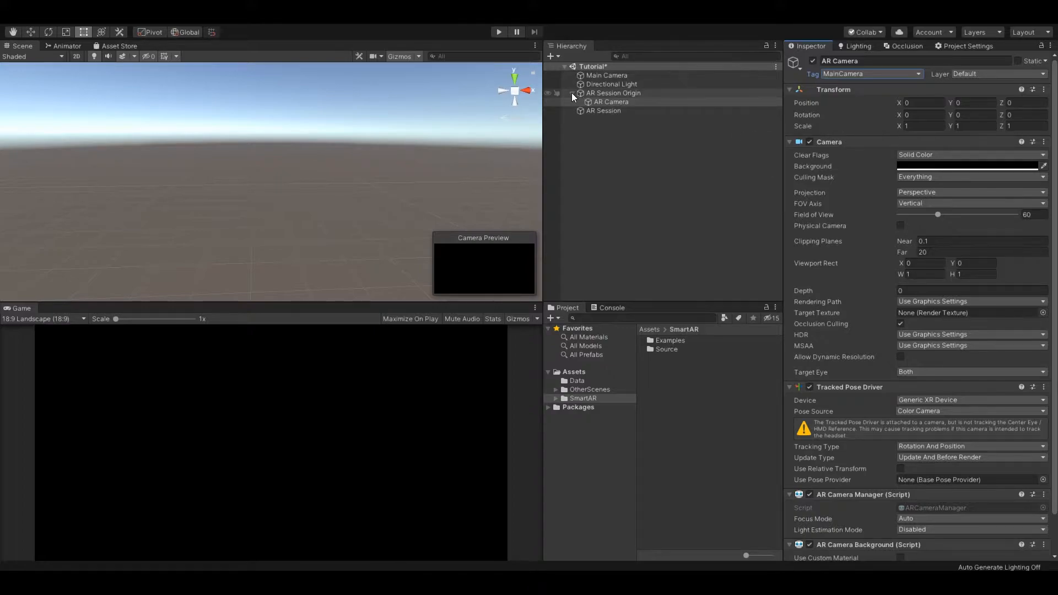
pyautogui.click(572, 92)
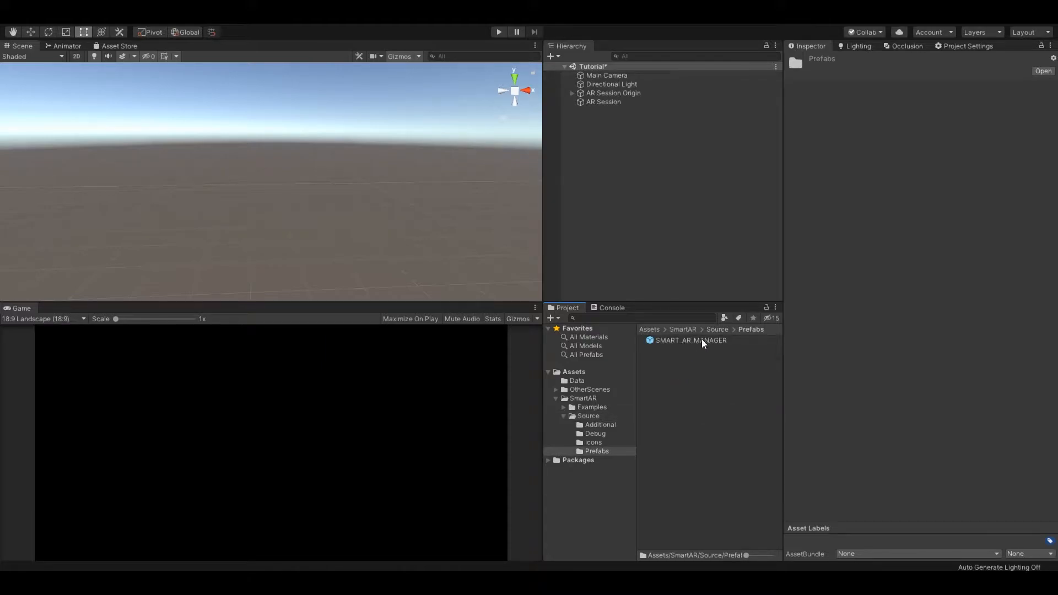
# Place the SMART_AR_MANAGER prefab in the scene and expand its SMART_AR_CANVAS and EventSystem children
pyautogui.click(689, 340)
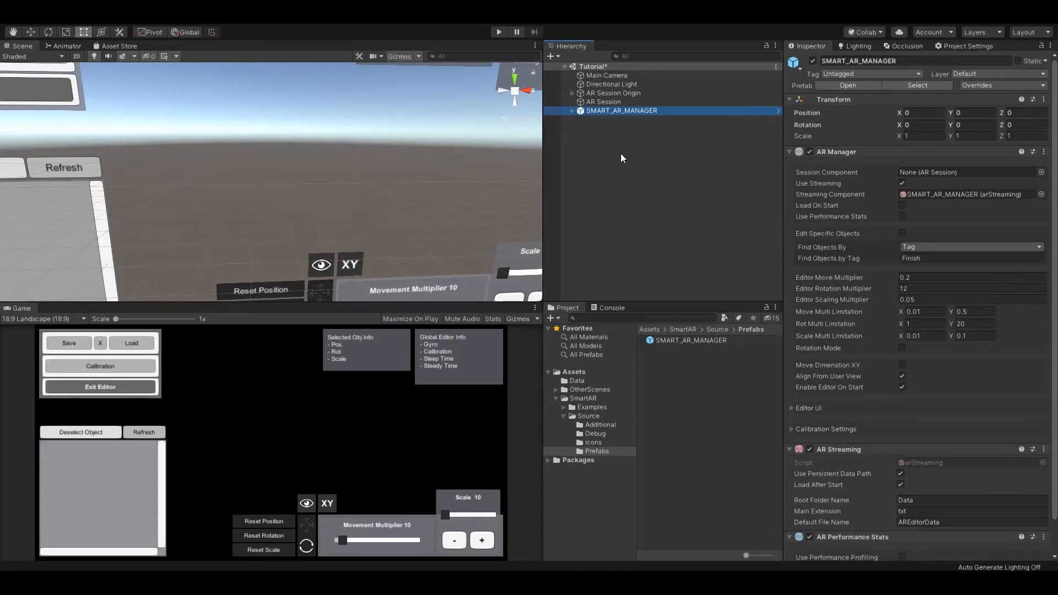
pyautogui.click(572, 110)
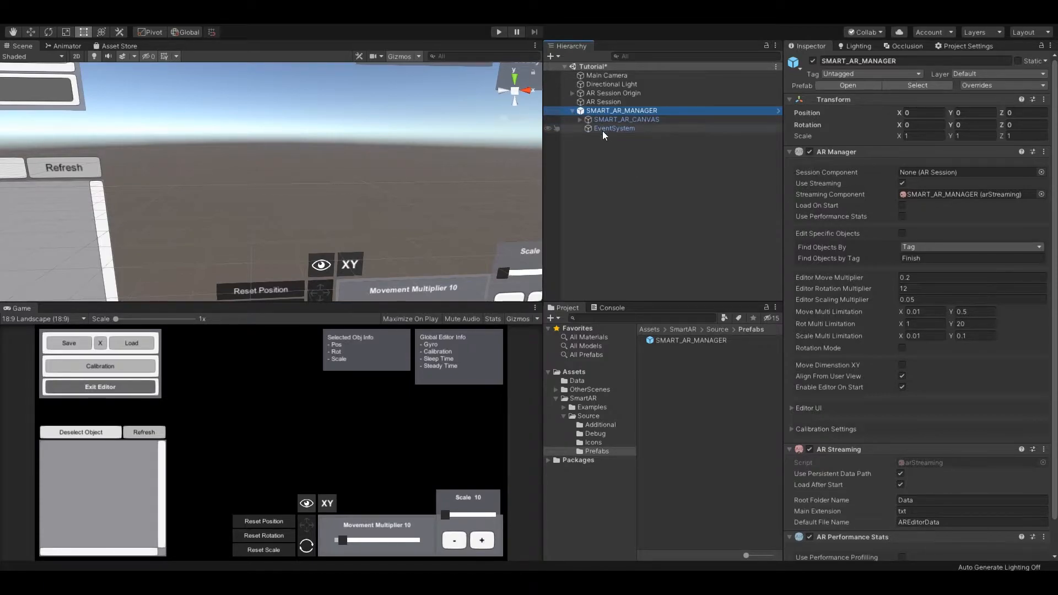
pyautogui.click(625, 120)
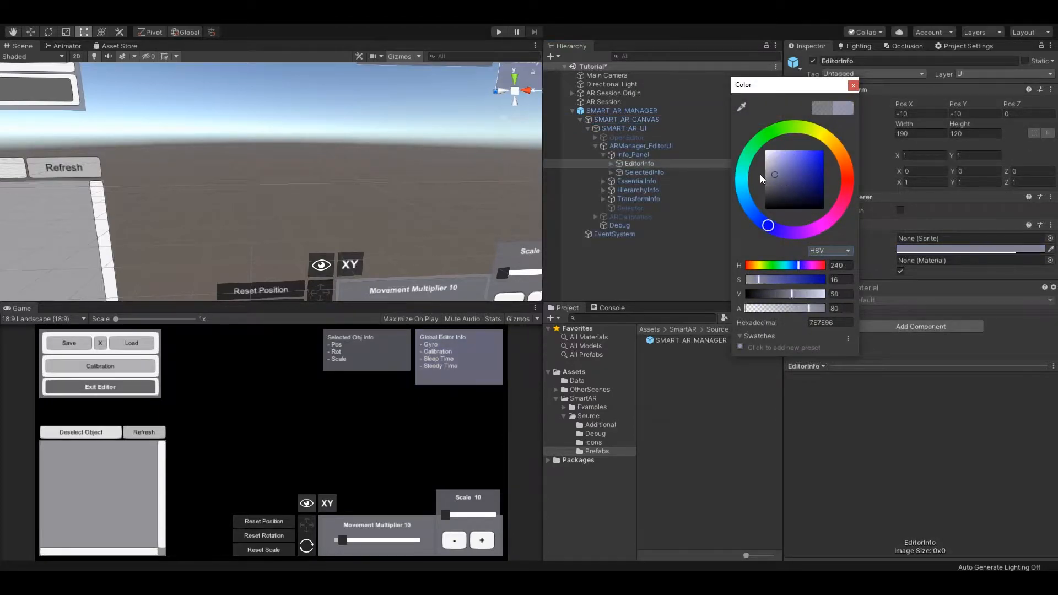
pyautogui.click(655, 225)
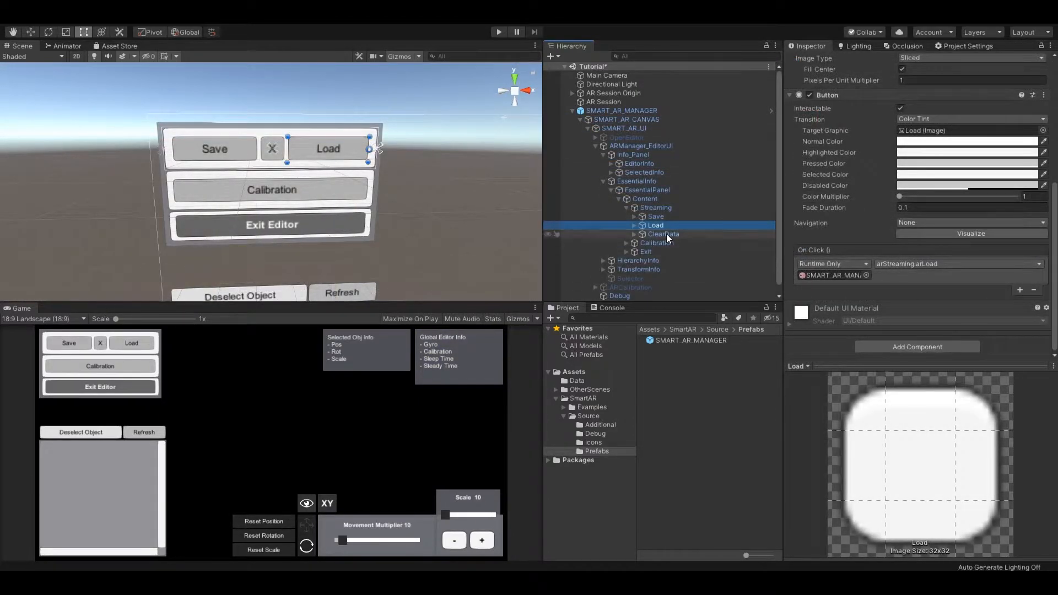
pyautogui.click(664, 234)
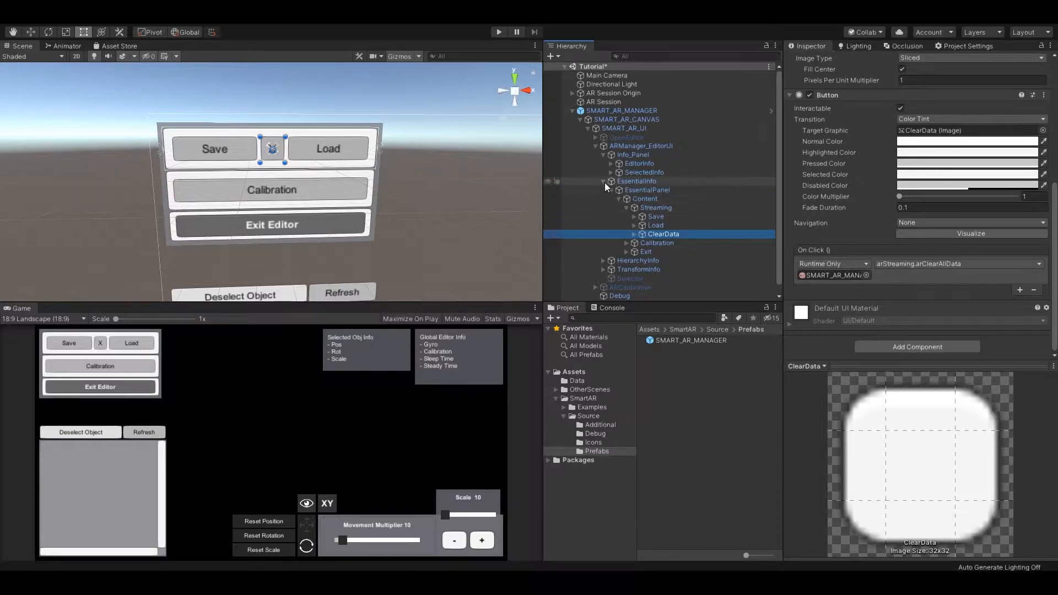
pyautogui.click(572, 111)
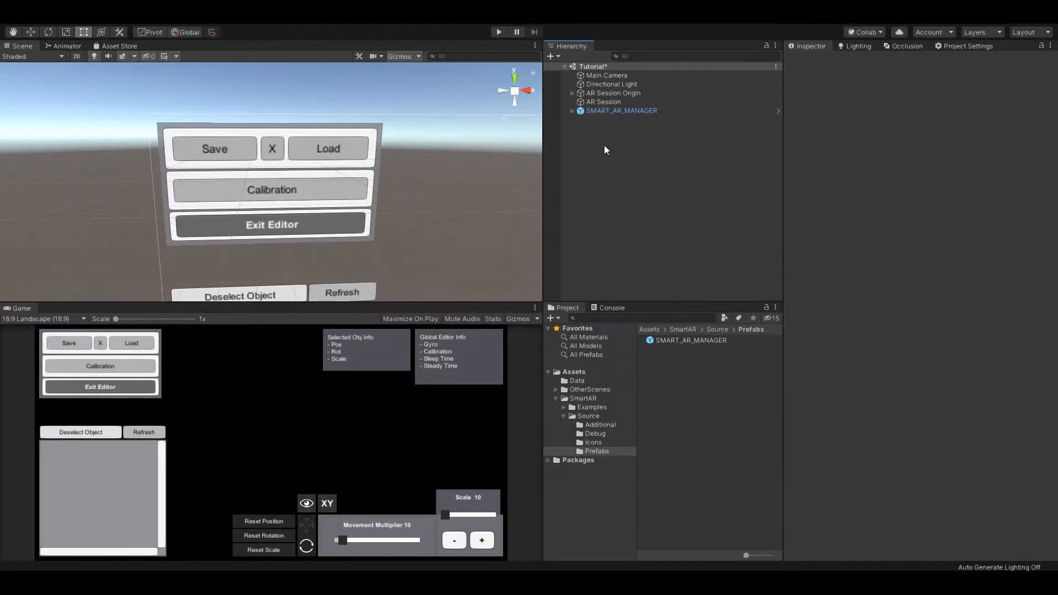
# Assign AR Session as SMART_AR_MANAGER's Session Component and turn off Use Streaming
pyautogui.click(621, 110)
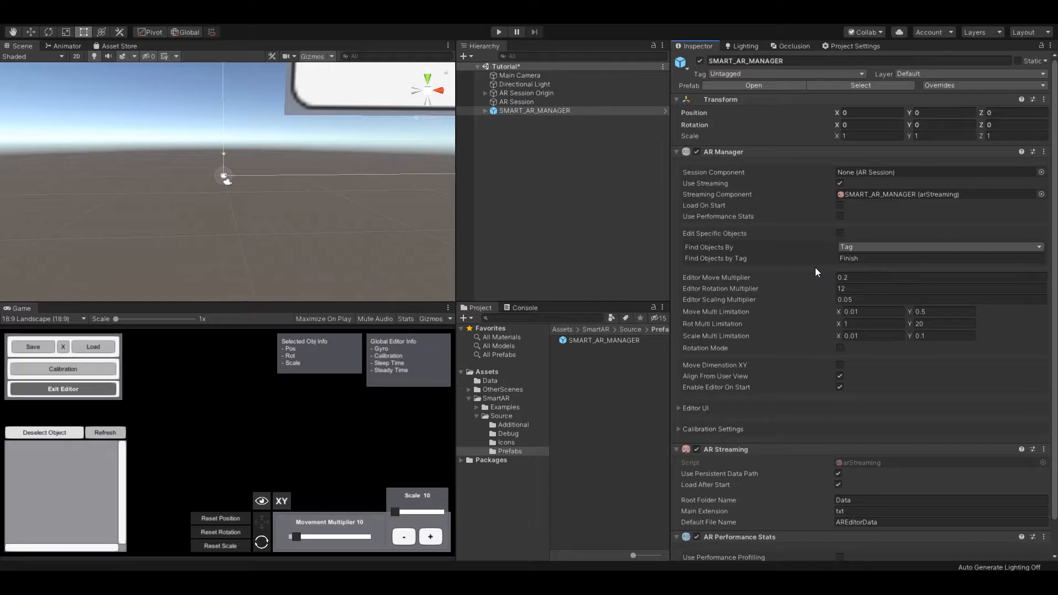
pyautogui.moveTo(747, 238)
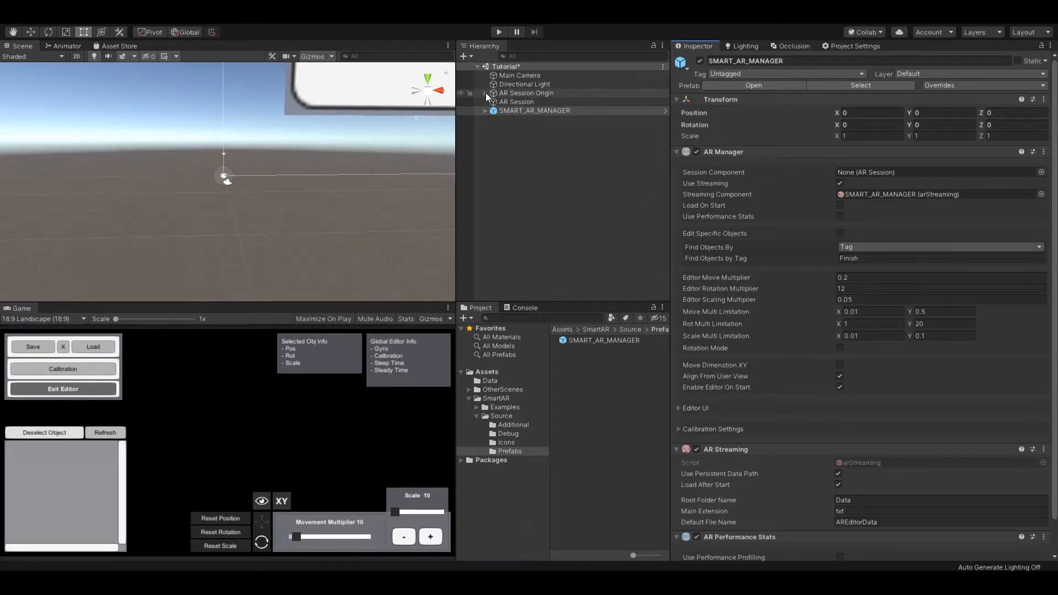
pyautogui.click(938, 172)
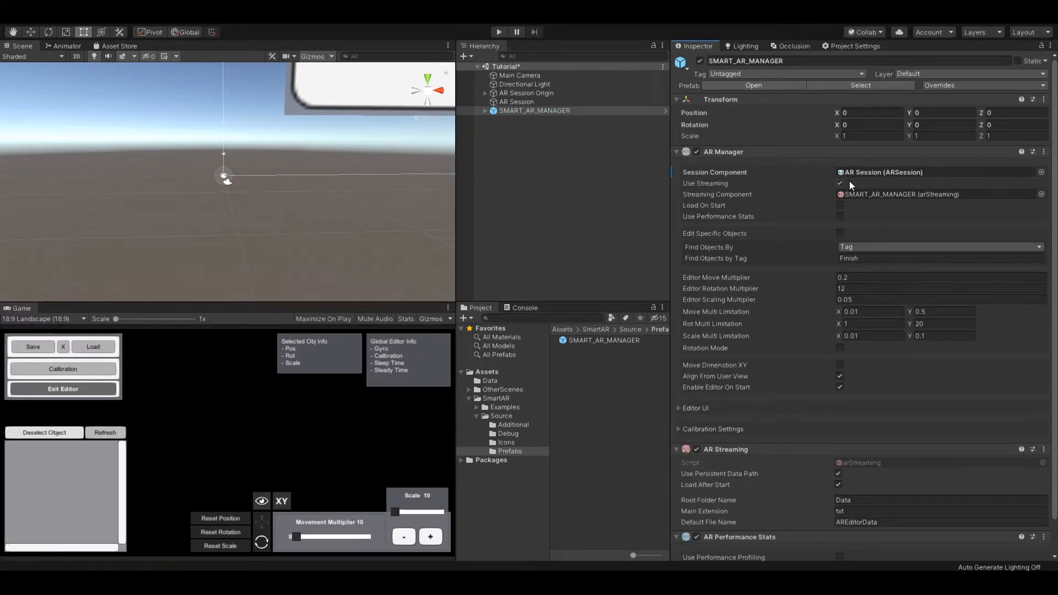
pyautogui.scroll(-3)
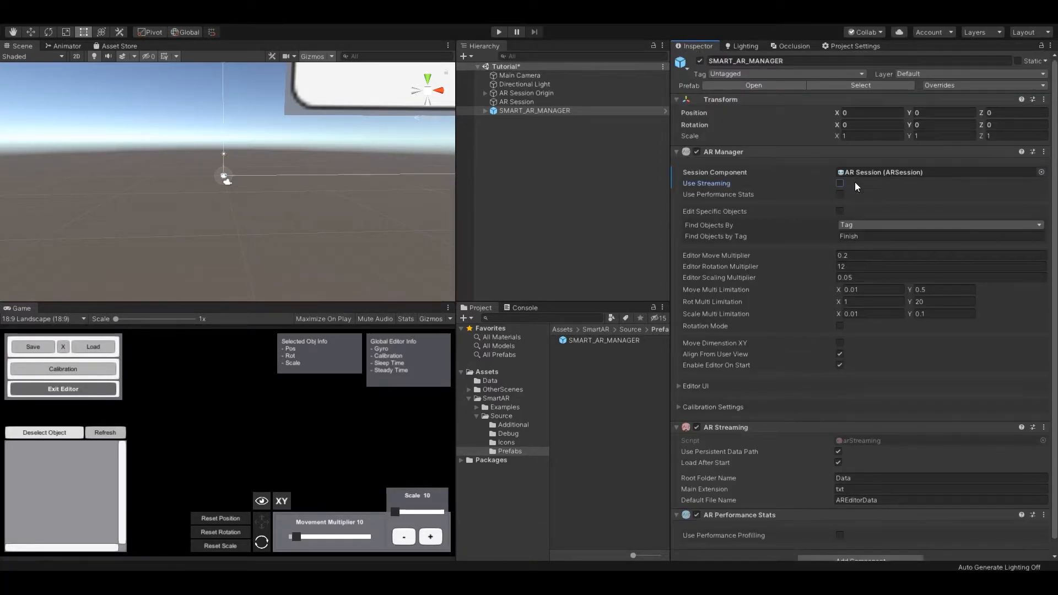
# Re-enable Use Streaming, toggle Use Performance Stats, and turn on Edit Specific Objects
pyautogui.click(840, 183)
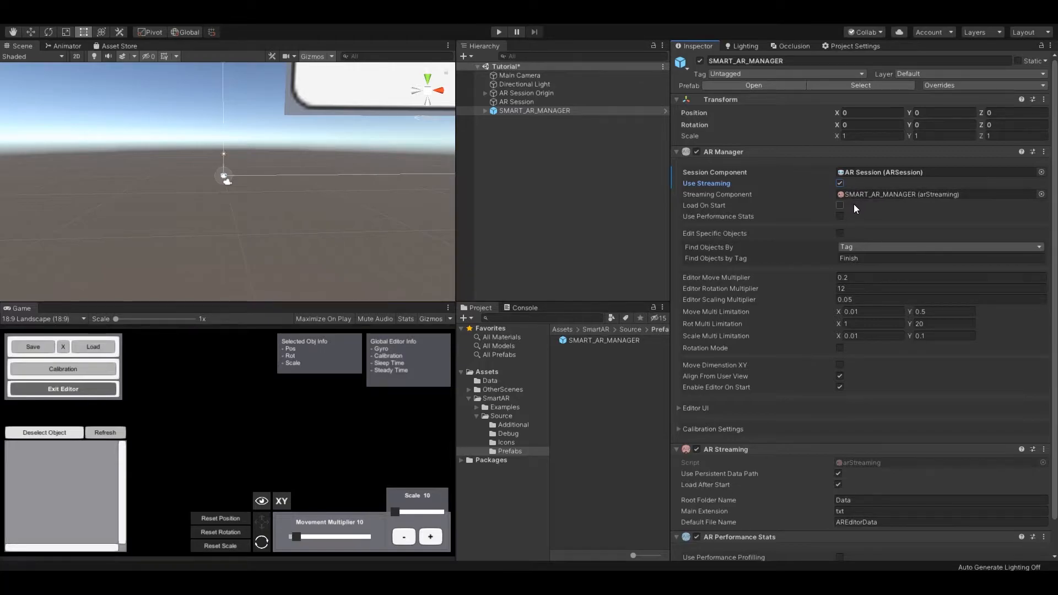
pyautogui.click(839, 216)
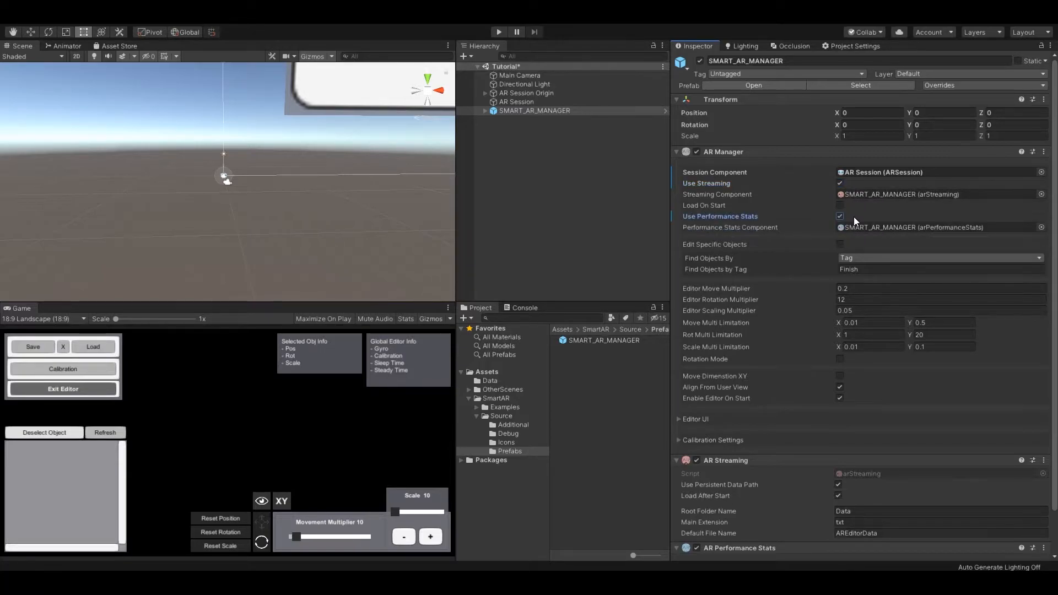
pyautogui.scroll(-3)
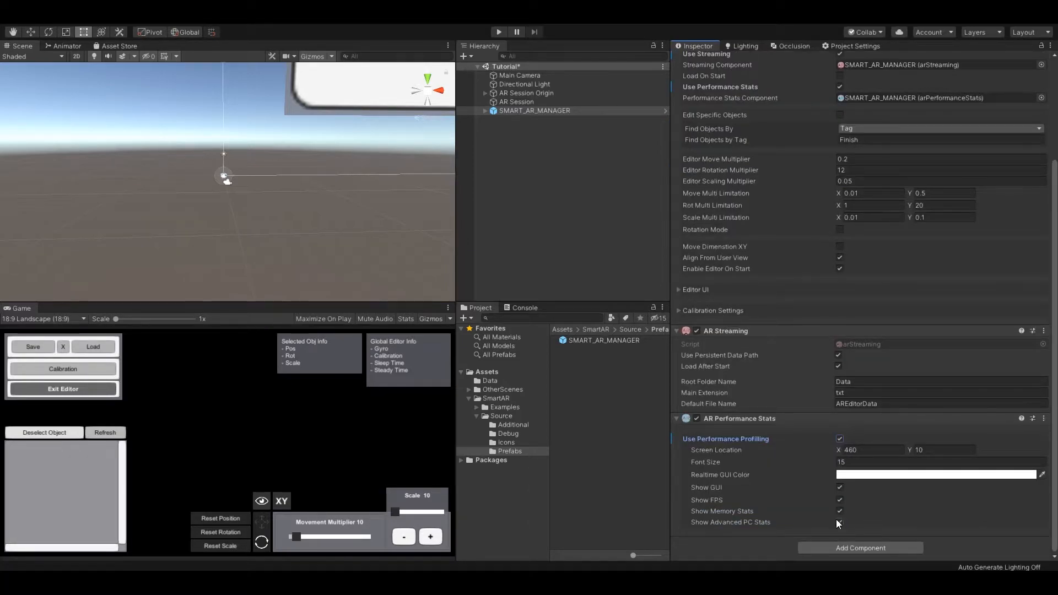
pyautogui.scroll(3)
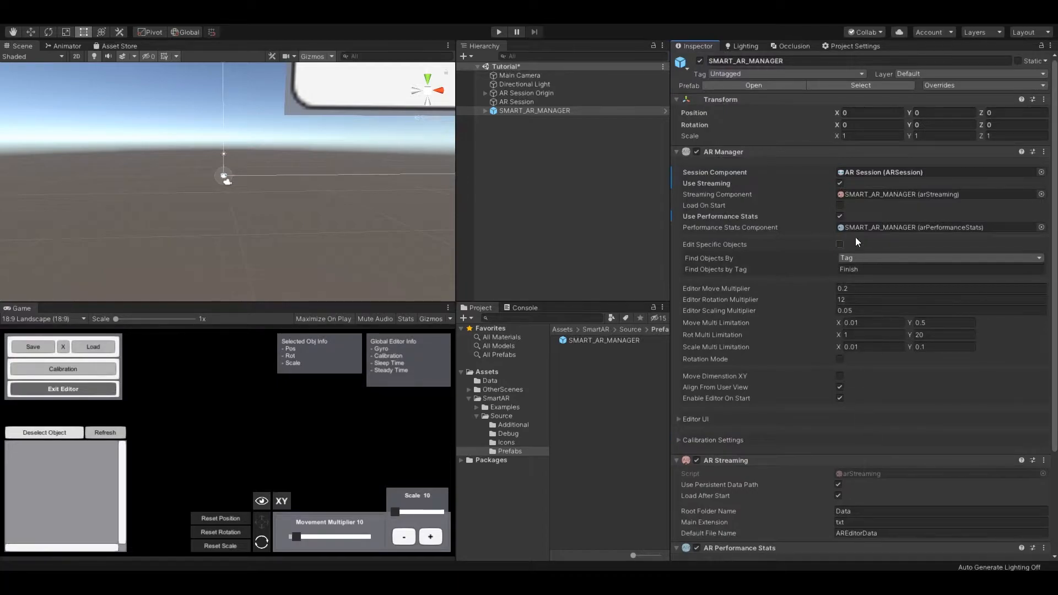
pyautogui.click(840, 216)
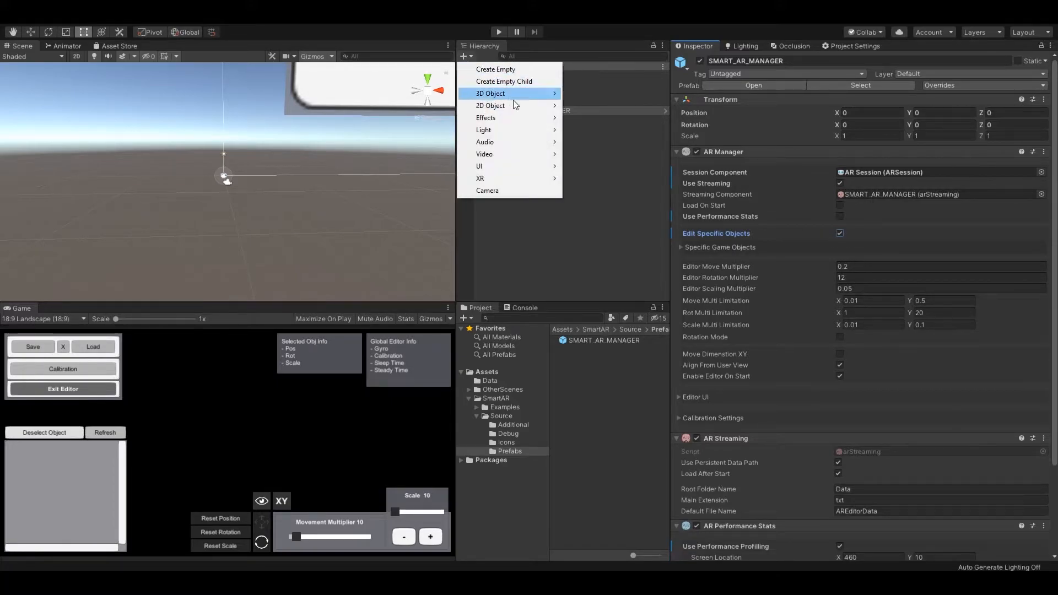
# Add a Cube, tilt and shift it with the gizmo, and assign it as Element 0
pyautogui.click(490, 93)
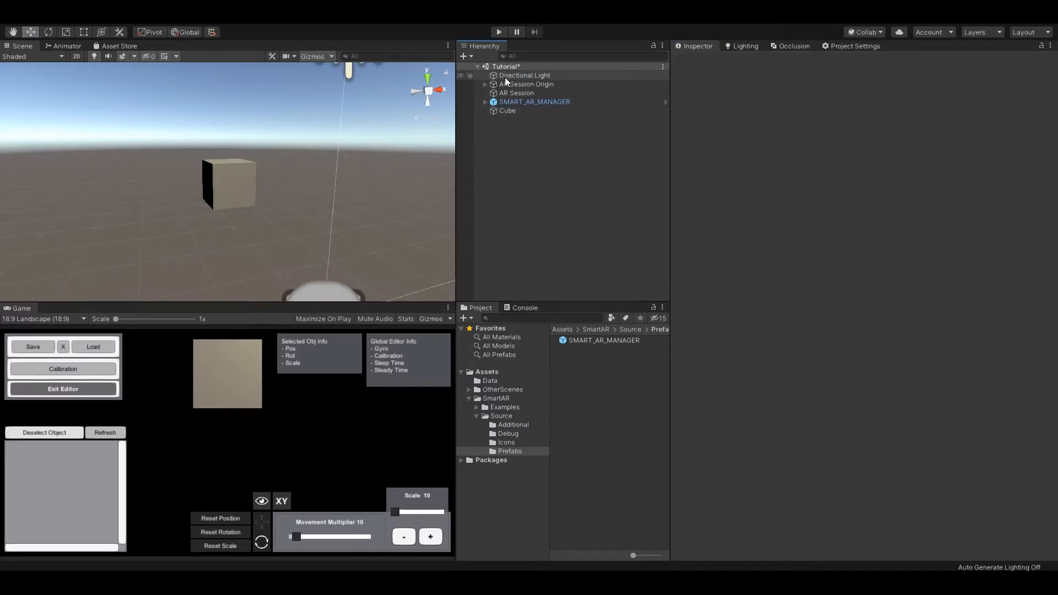
pyautogui.click(507, 110)
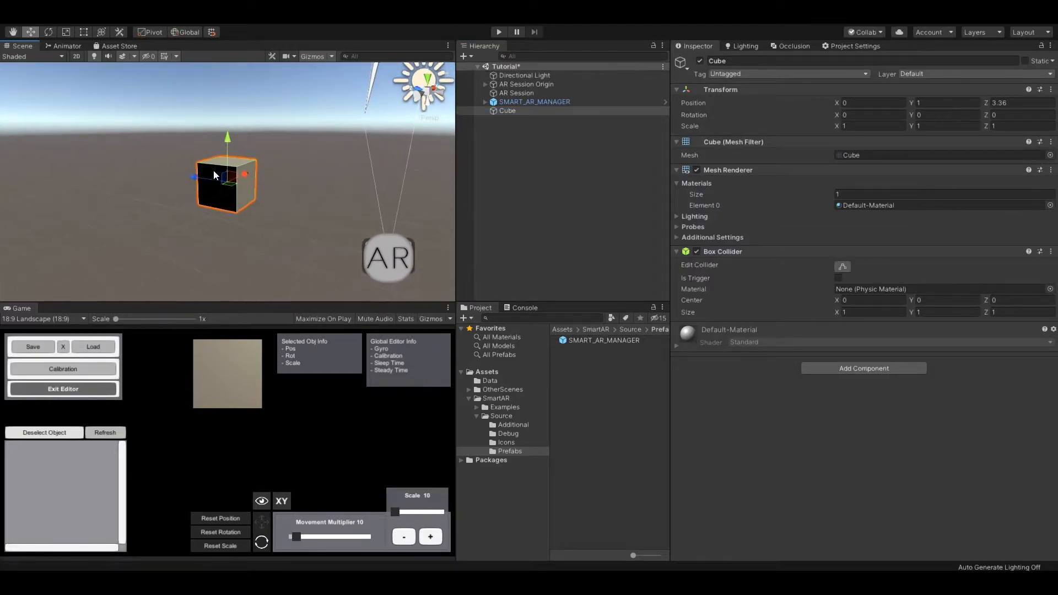
pyautogui.moveTo(226, 179); pyautogui.dragTo(207, 237)
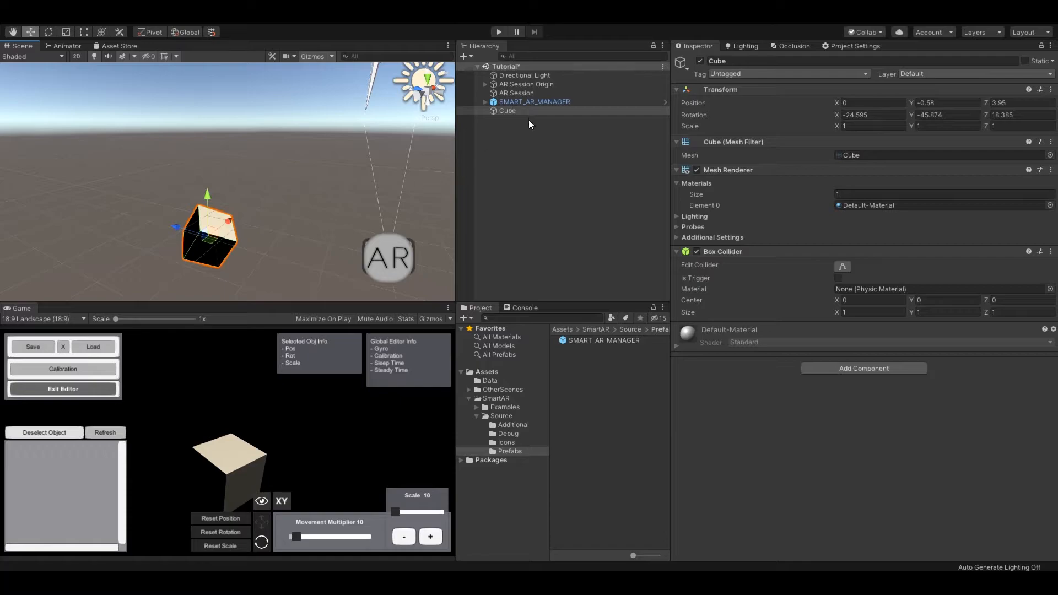
pyautogui.click(534, 102)
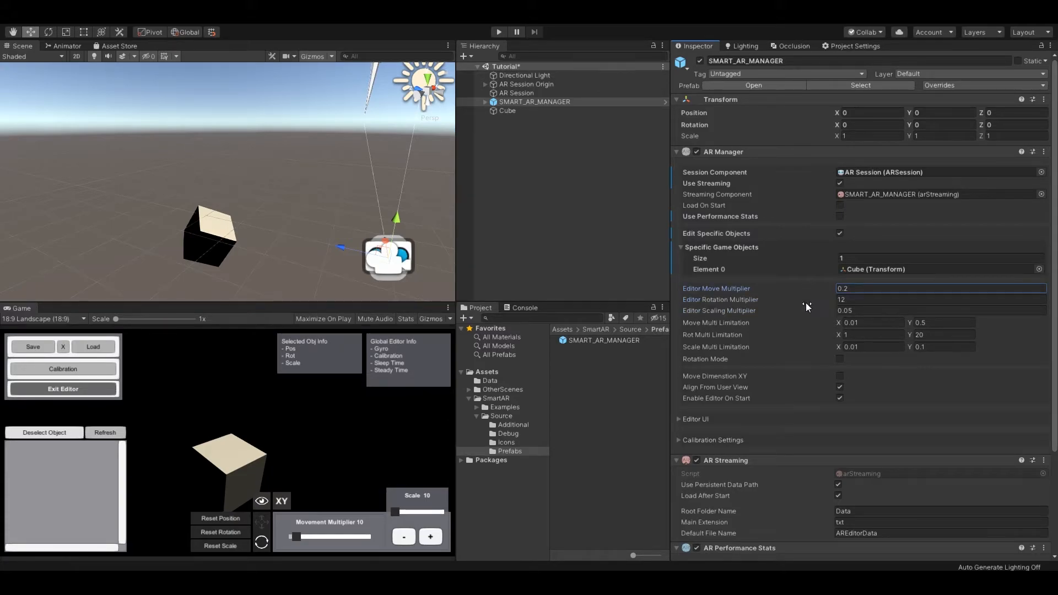
pyautogui.moveTo(728, 300)
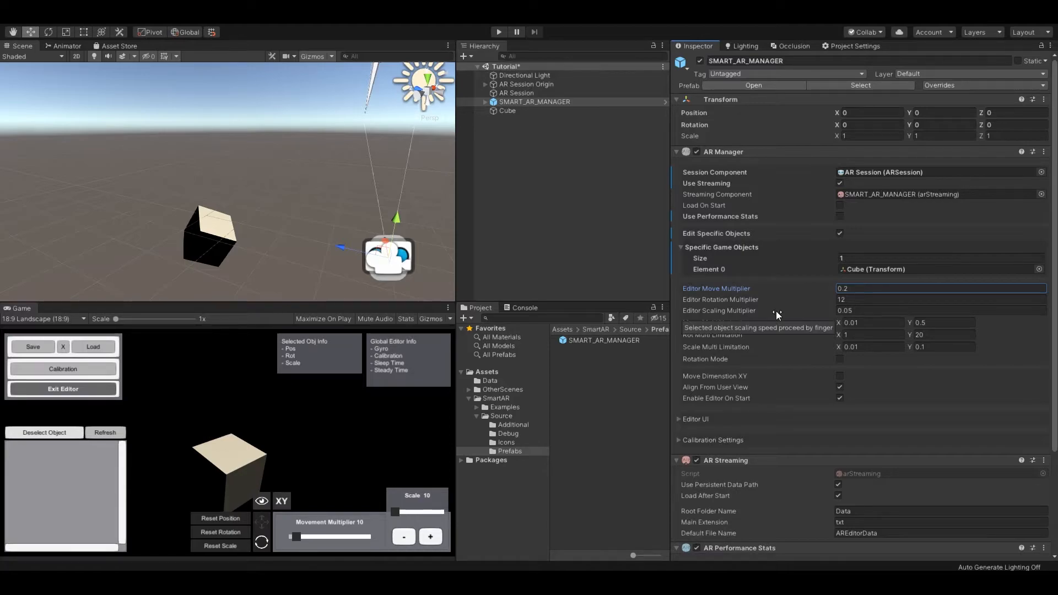
pyautogui.moveTo(842, 325)
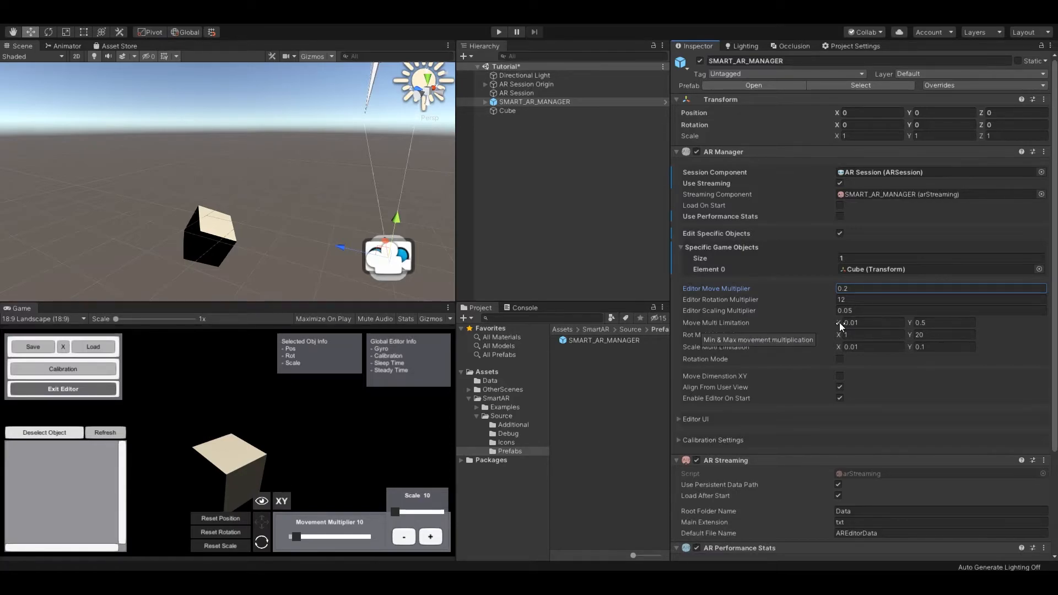
pyautogui.scroll(-3)
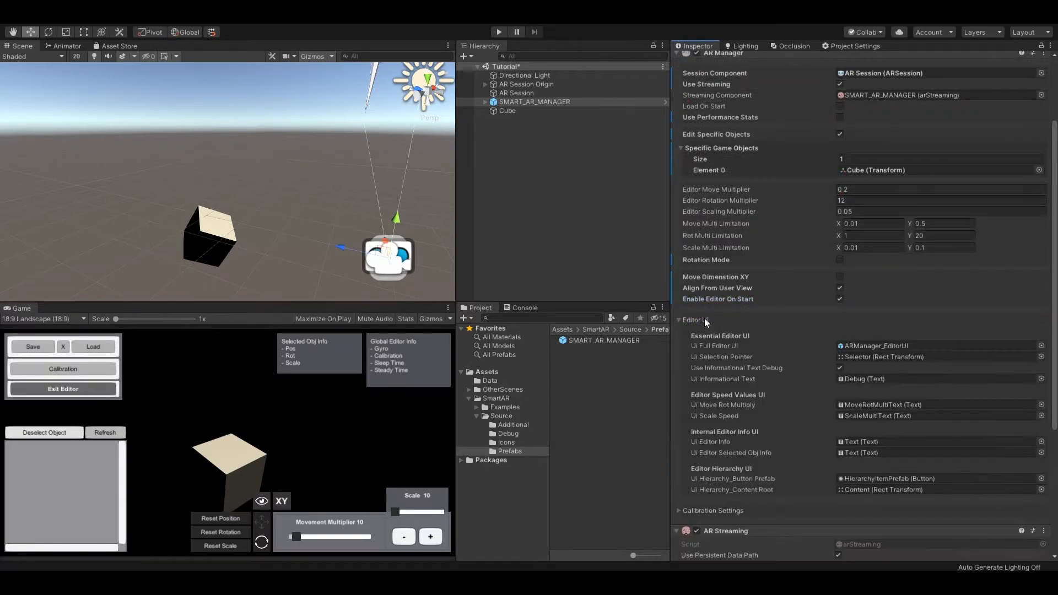
# Expand Editor UI, ping the MoveRotMultiText reference, and toggle Use Informational Text Debug off and on
pyautogui.scroll(-3)
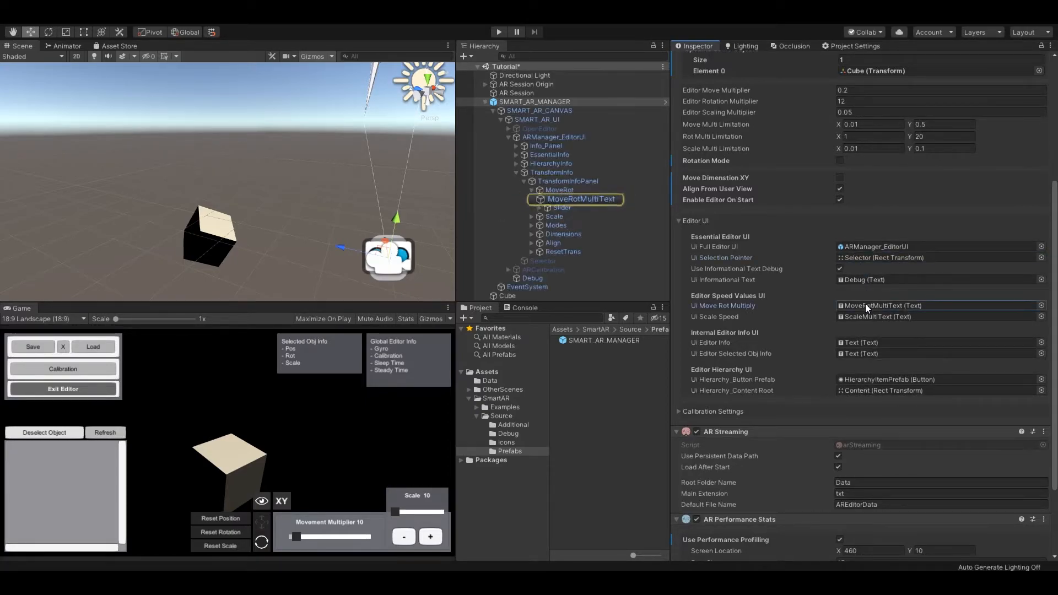
pyautogui.click(531, 216)
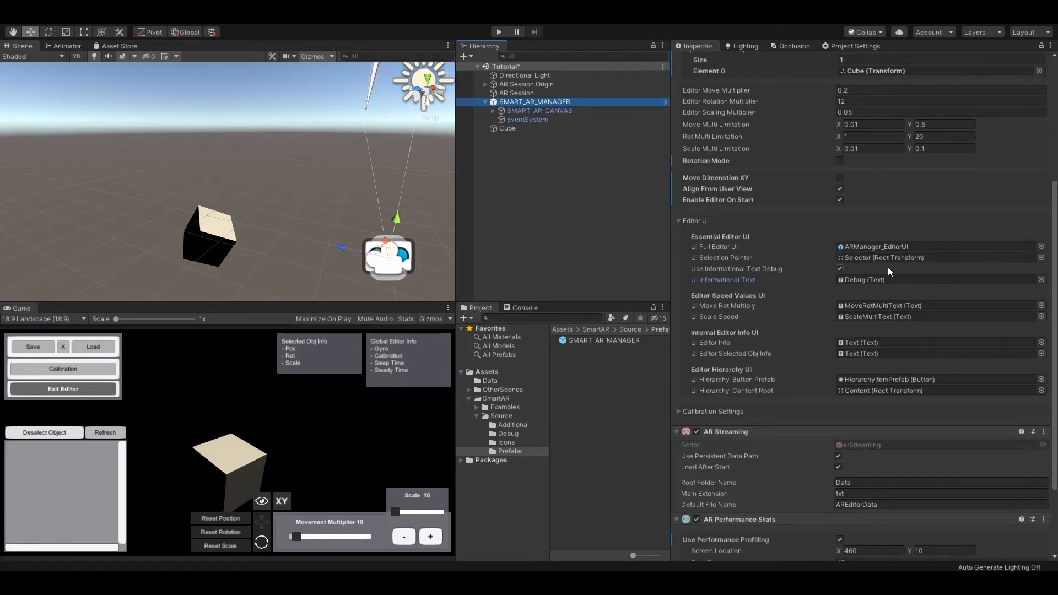
pyautogui.click(840, 268)
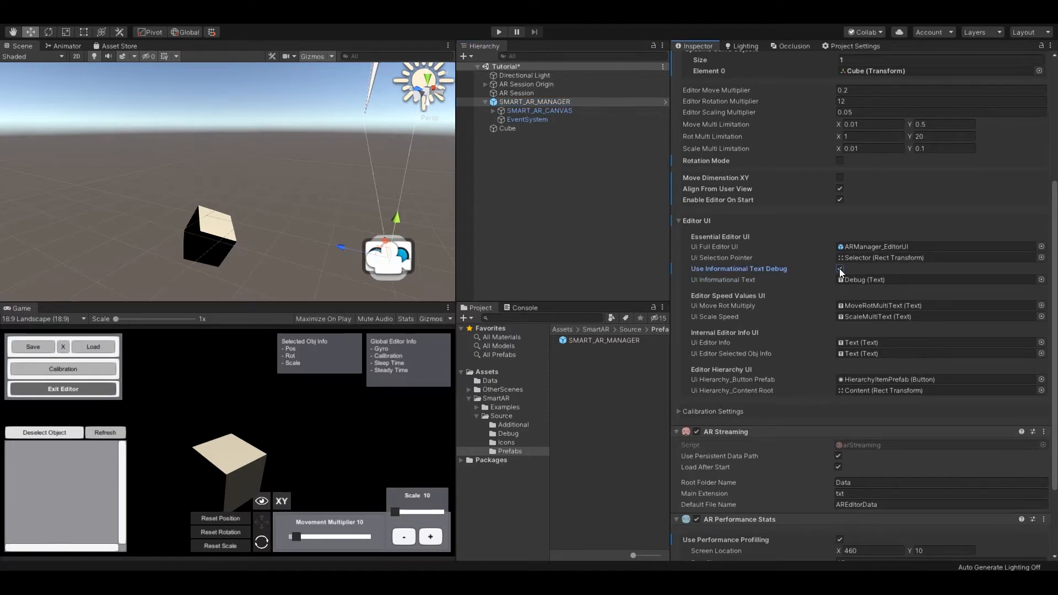
pyautogui.click(840, 268)
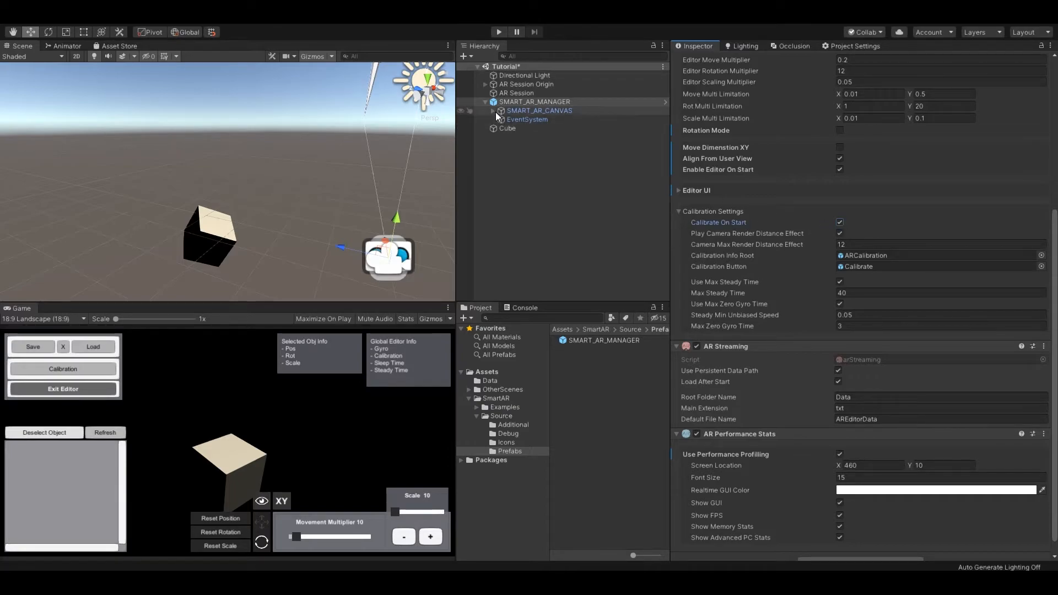
# Expand SMART_AR_CANVAS > SMART_AR_UI, inspect ARCalibration, then reselect SMART_AR_MANAGER
pyautogui.click(487, 111)
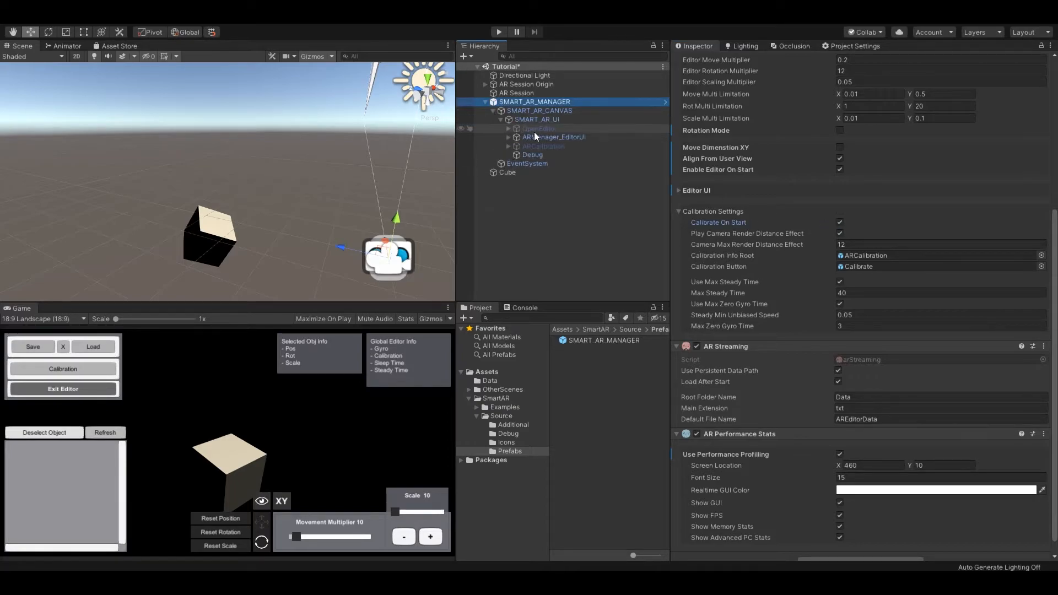
pyautogui.click(542, 147)
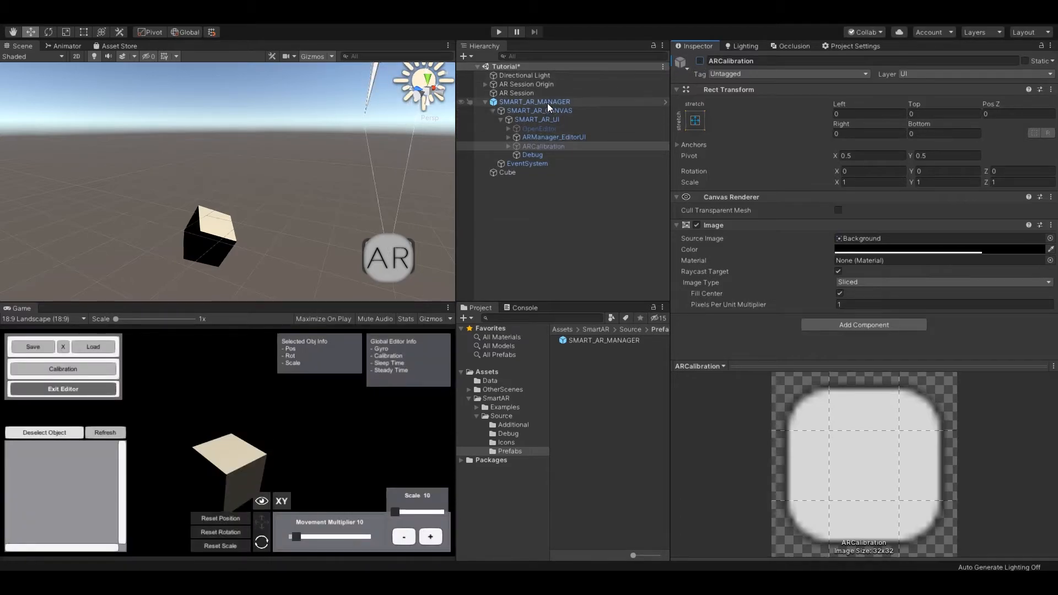
pyautogui.click(535, 101)
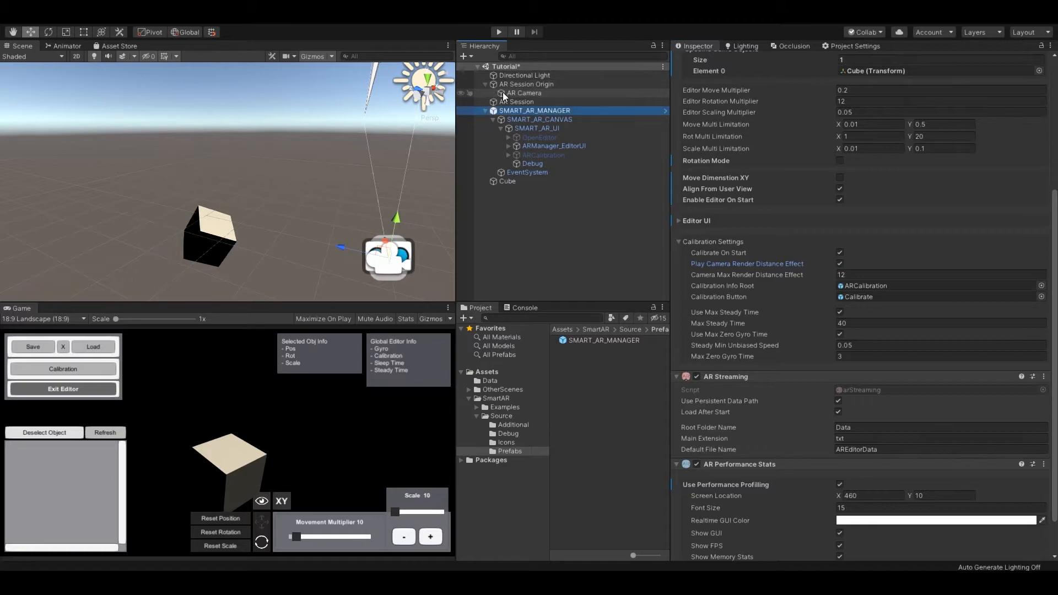
pyautogui.click(526, 93)
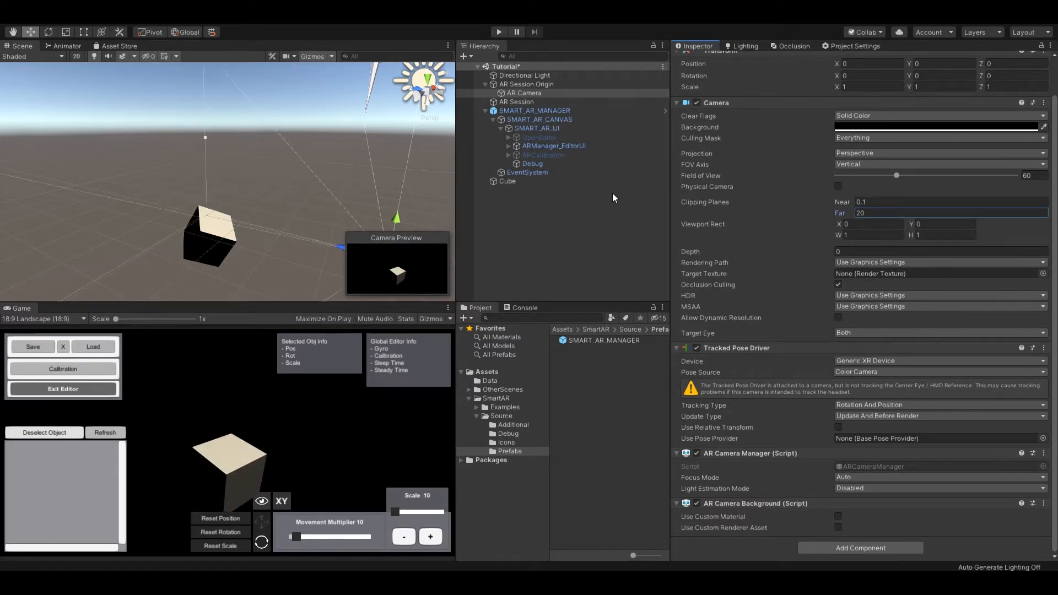
pyautogui.click(534, 110)
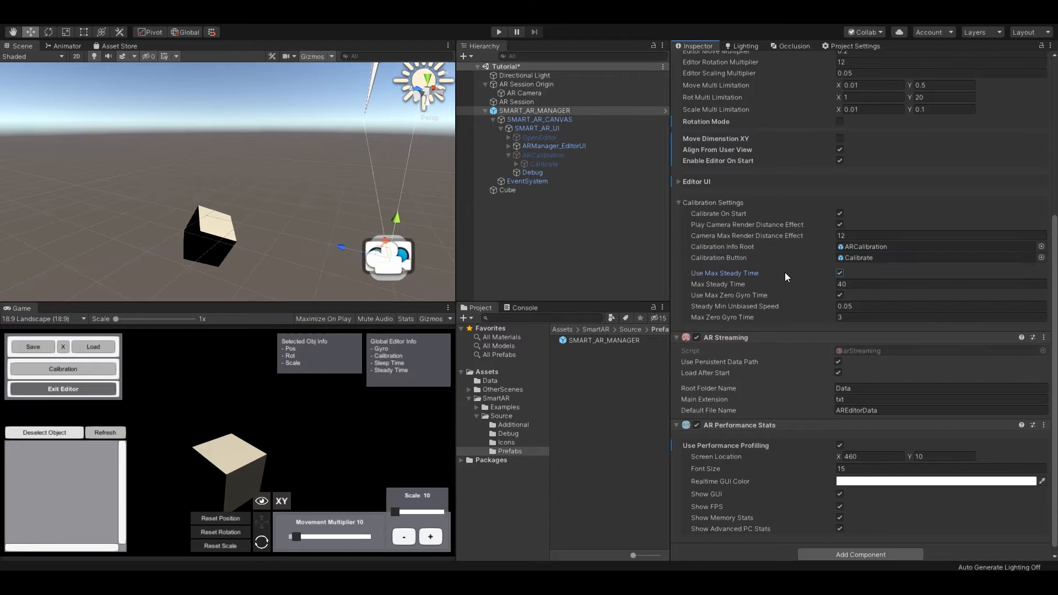
# Enable Use Max Steady Time at 40 and Use Max Zero Gyro Time at 3, then collapse Calibration Settings
pyautogui.click(938, 284)
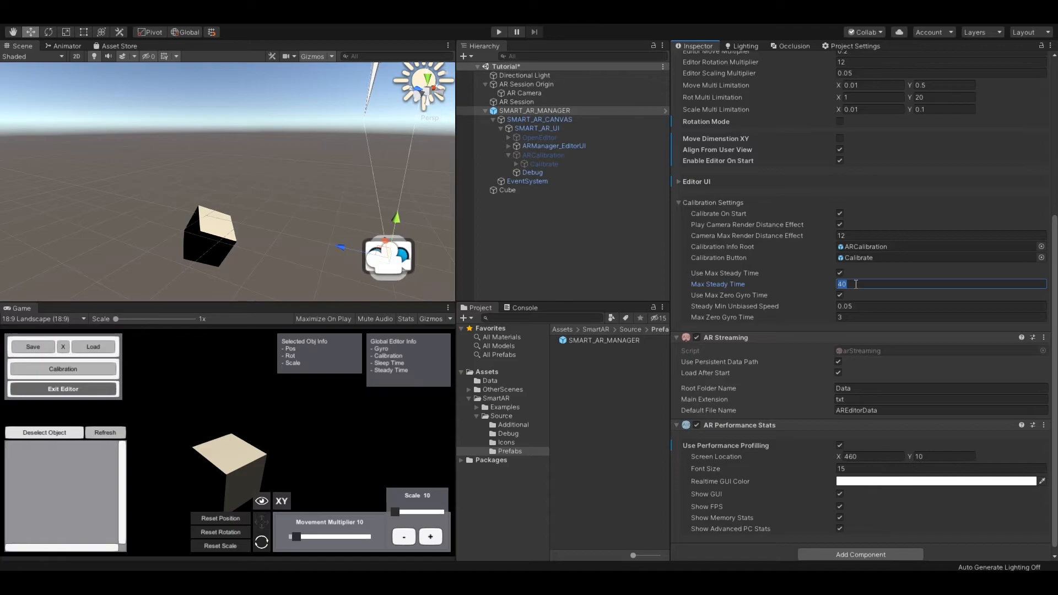
pyautogui.click(498, 32)
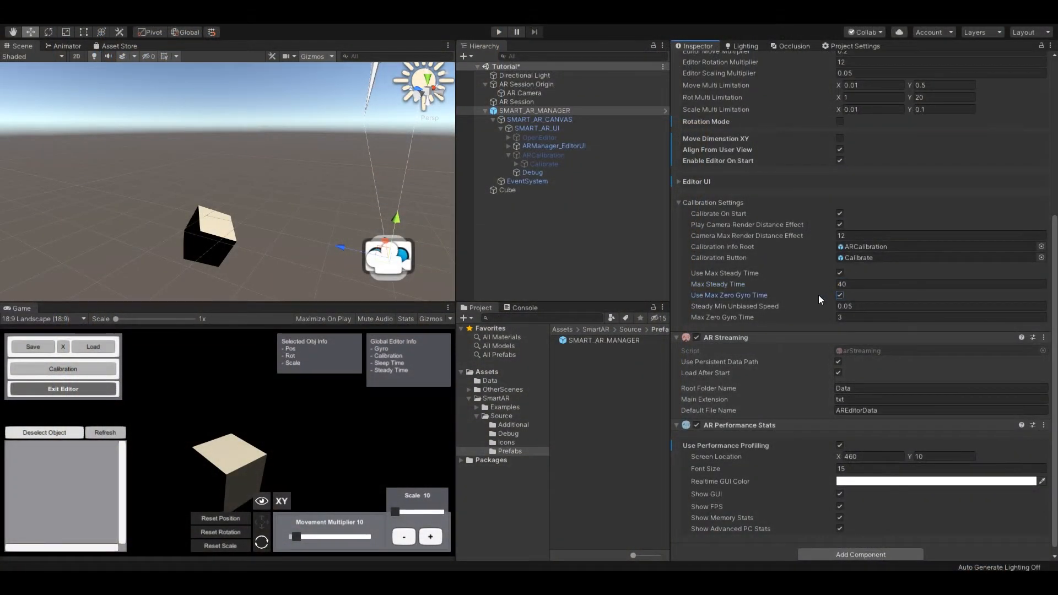
pyautogui.moveTo(812, 300)
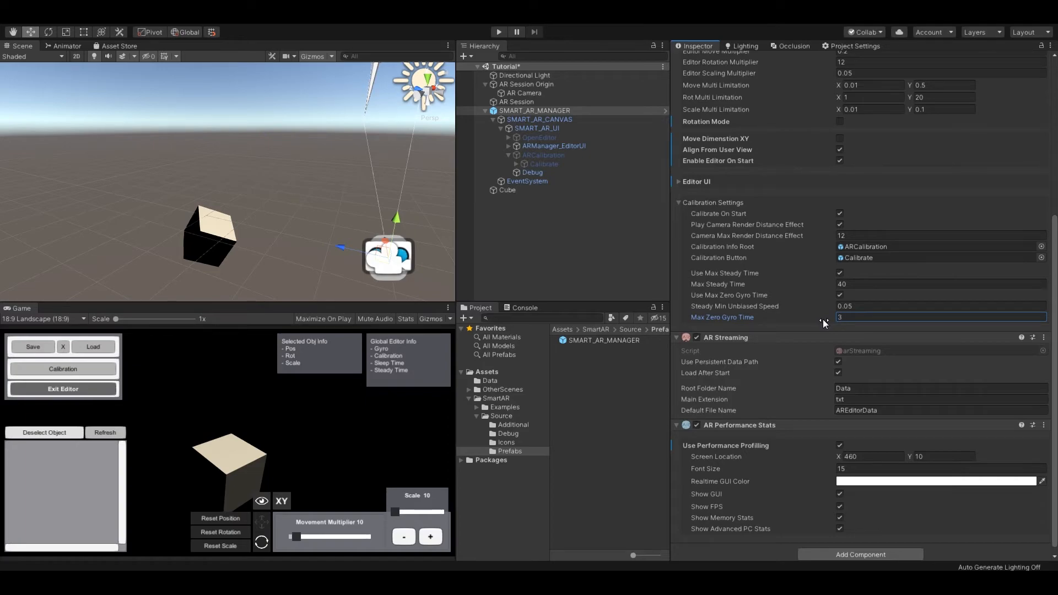
pyautogui.scroll(3)
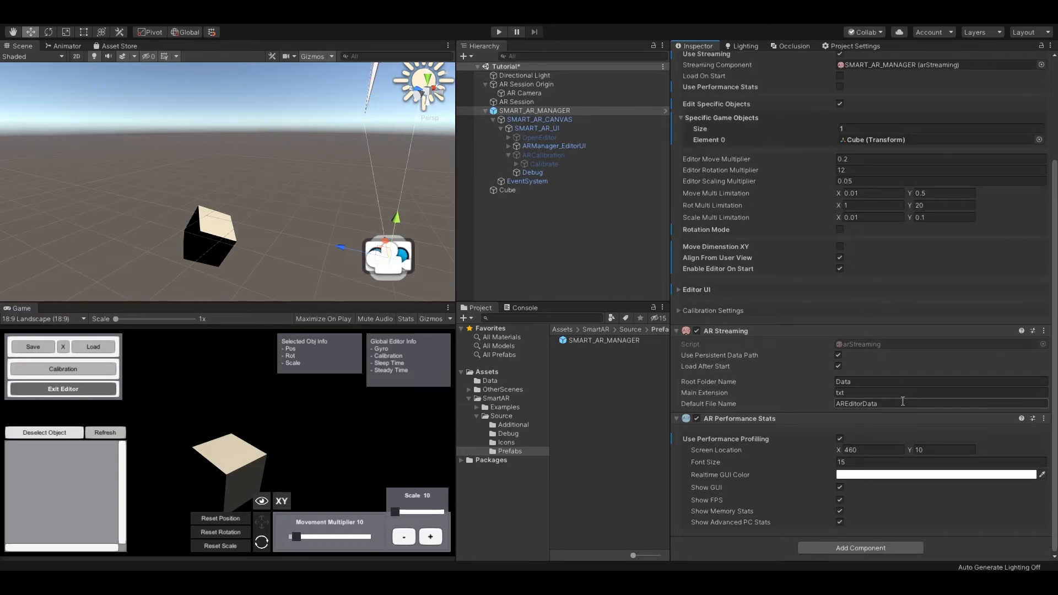
pyautogui.click(499, 32)
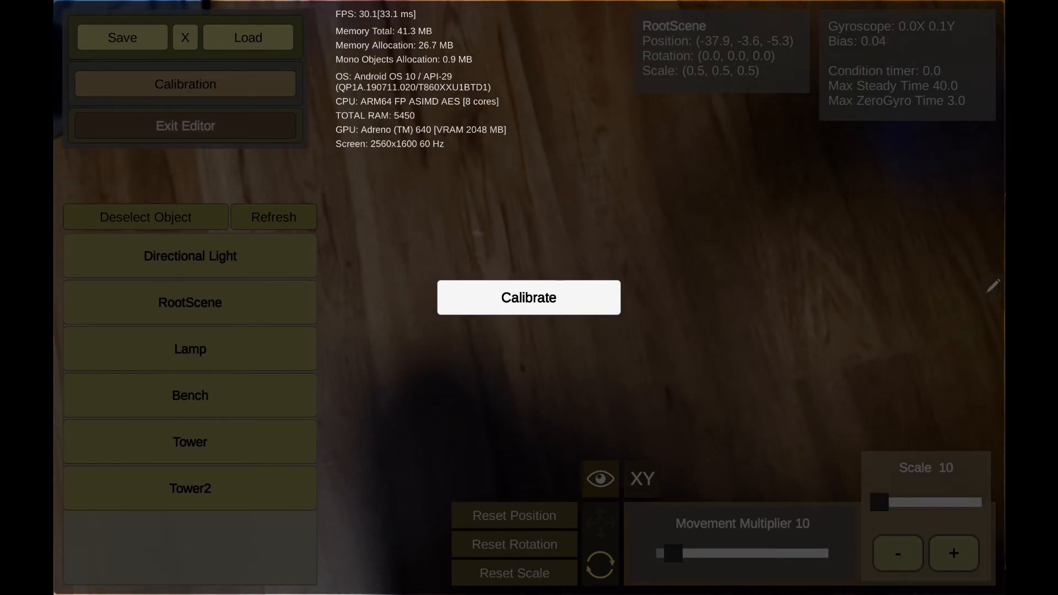
# Calibrate the SmartAR app on the device, then show the house model's information panel
pyautogui.click(517, 32)
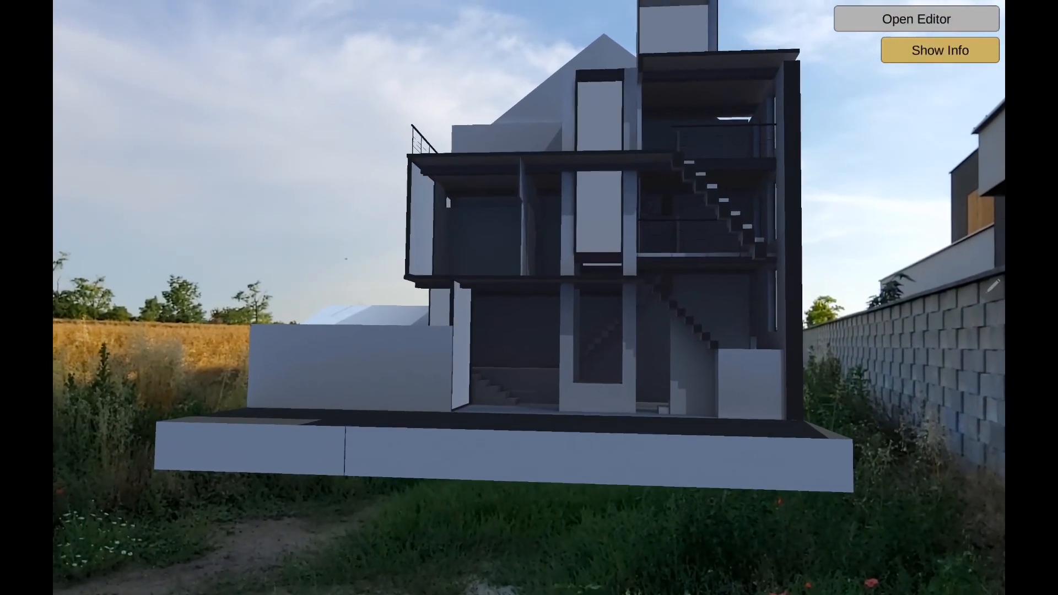
pyautogui.click(939, 50)
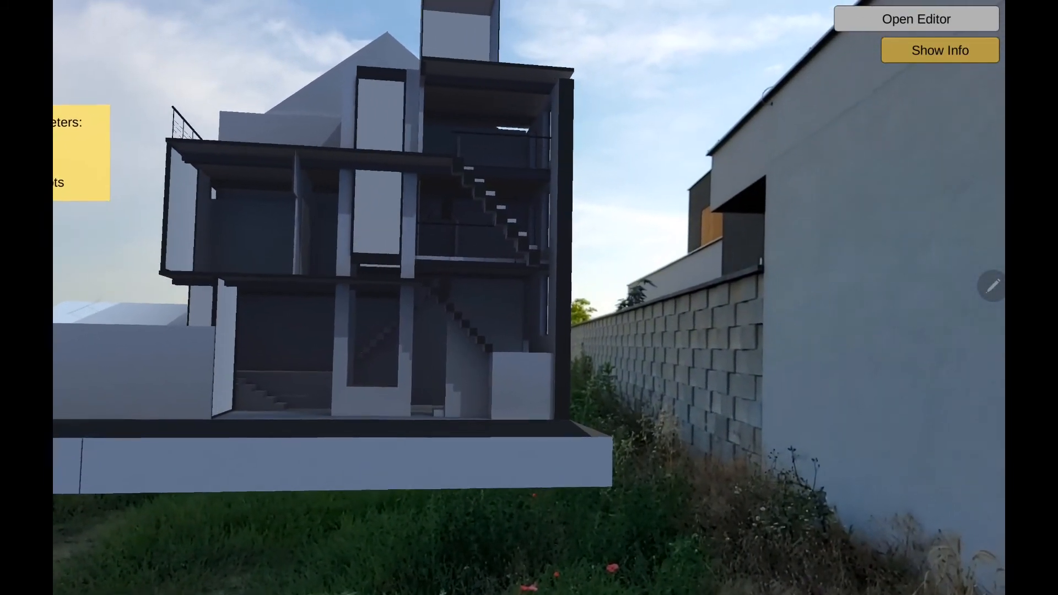